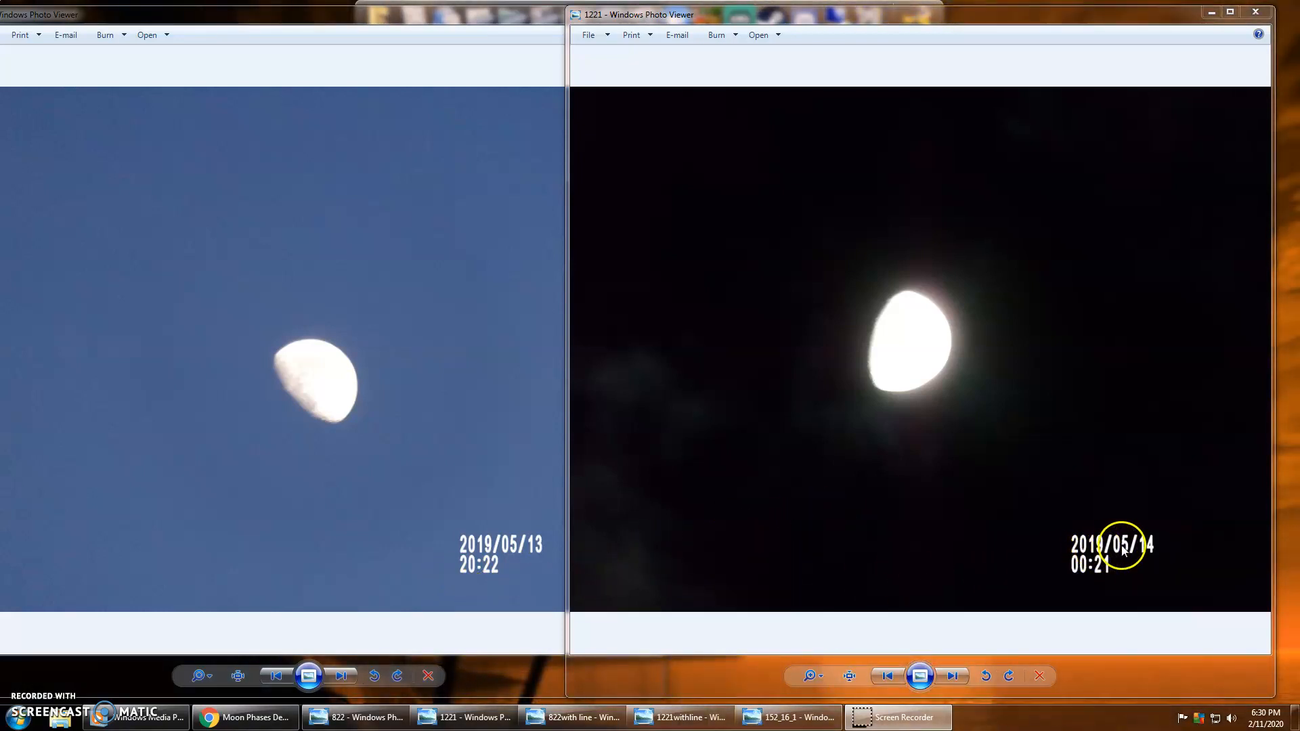
# Step: Play the Moon Phases Demonstration until it reaches the Last Quarter Moon stage
pyautogui.click(241, 717)
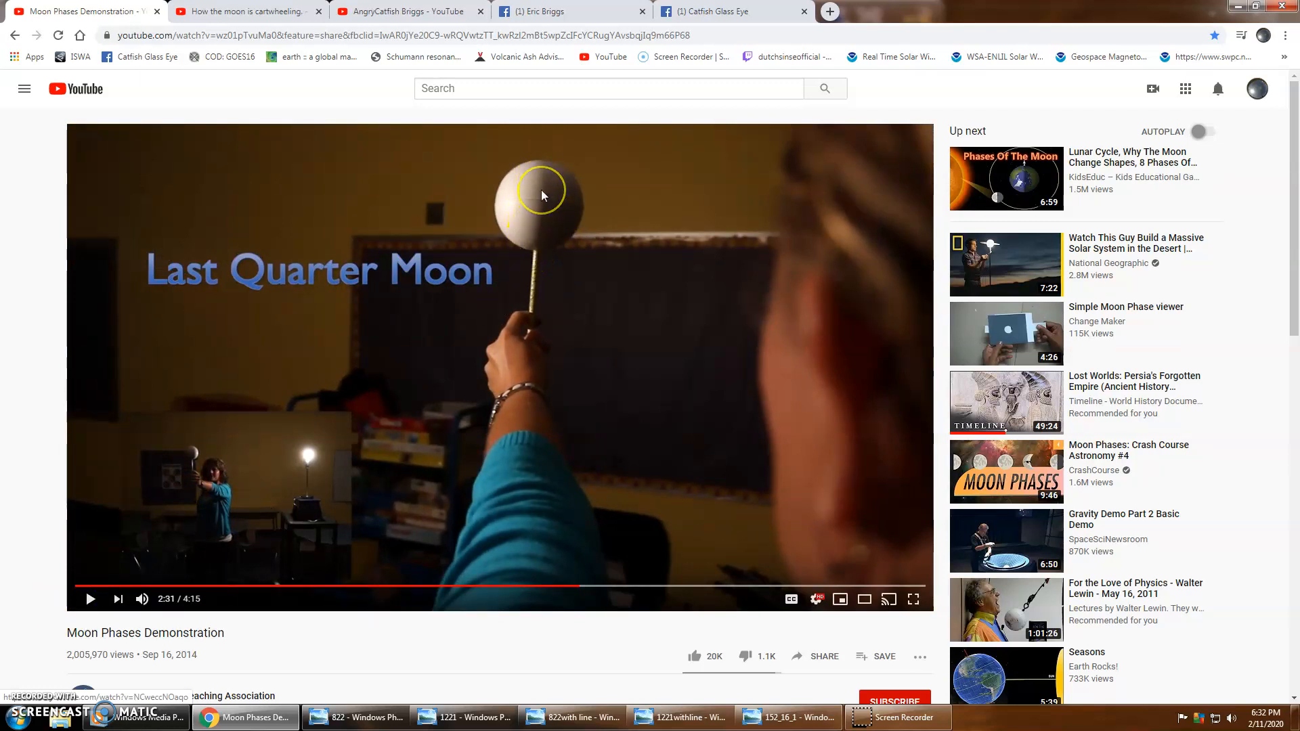
pyautogui.moveTo(149, 577)
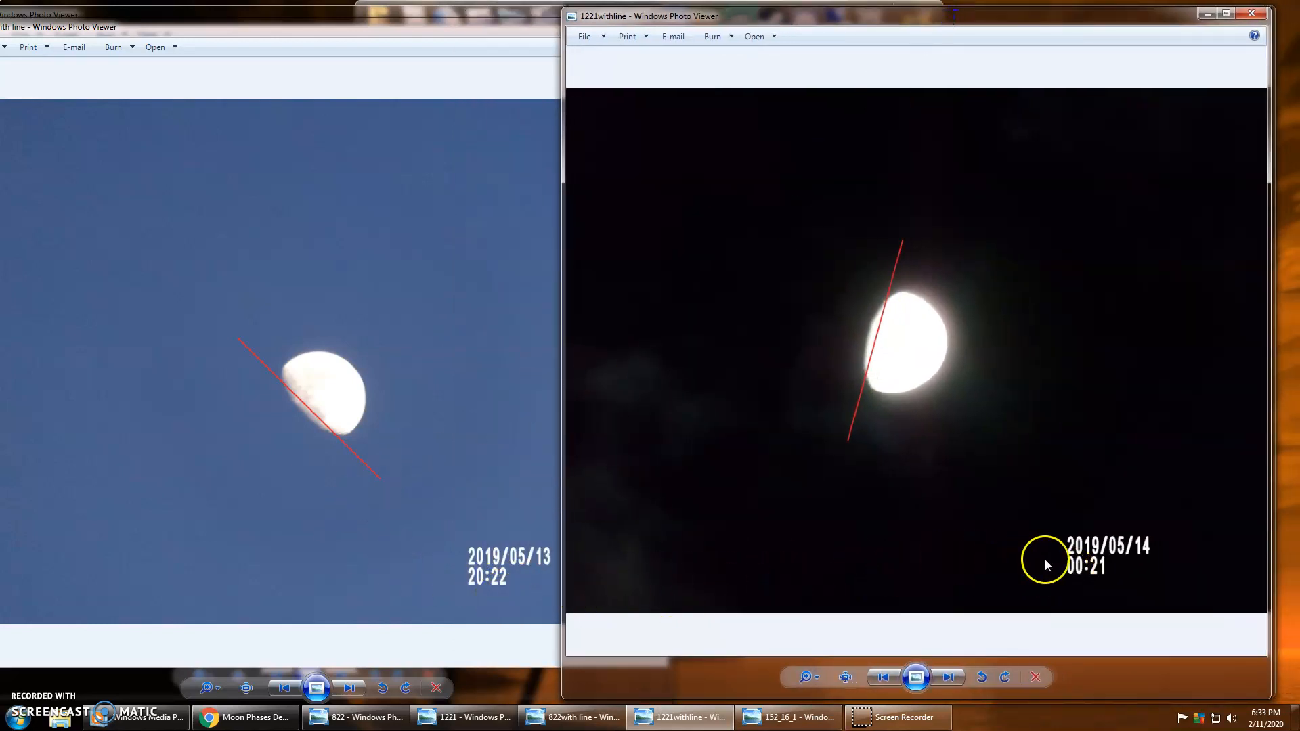
pyautogui.moveTo(286, 398)
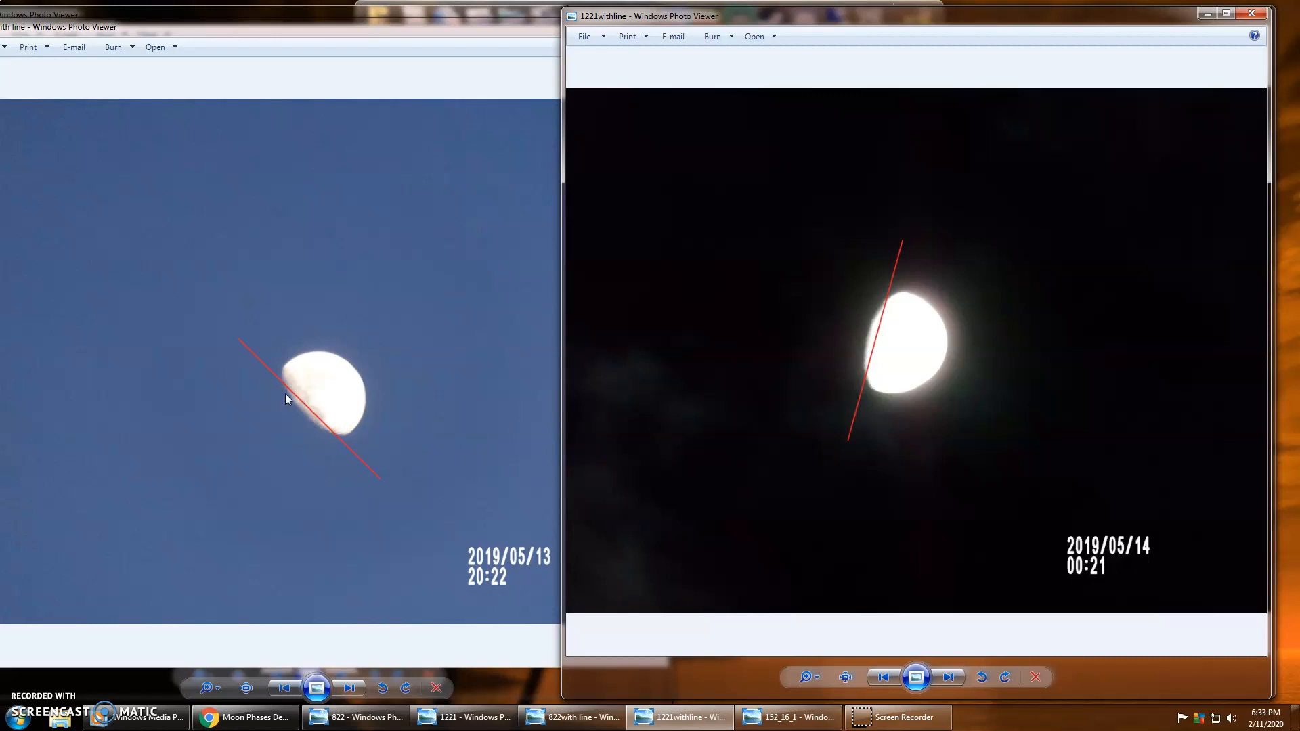
pyautogui.moveTo(968, 23)
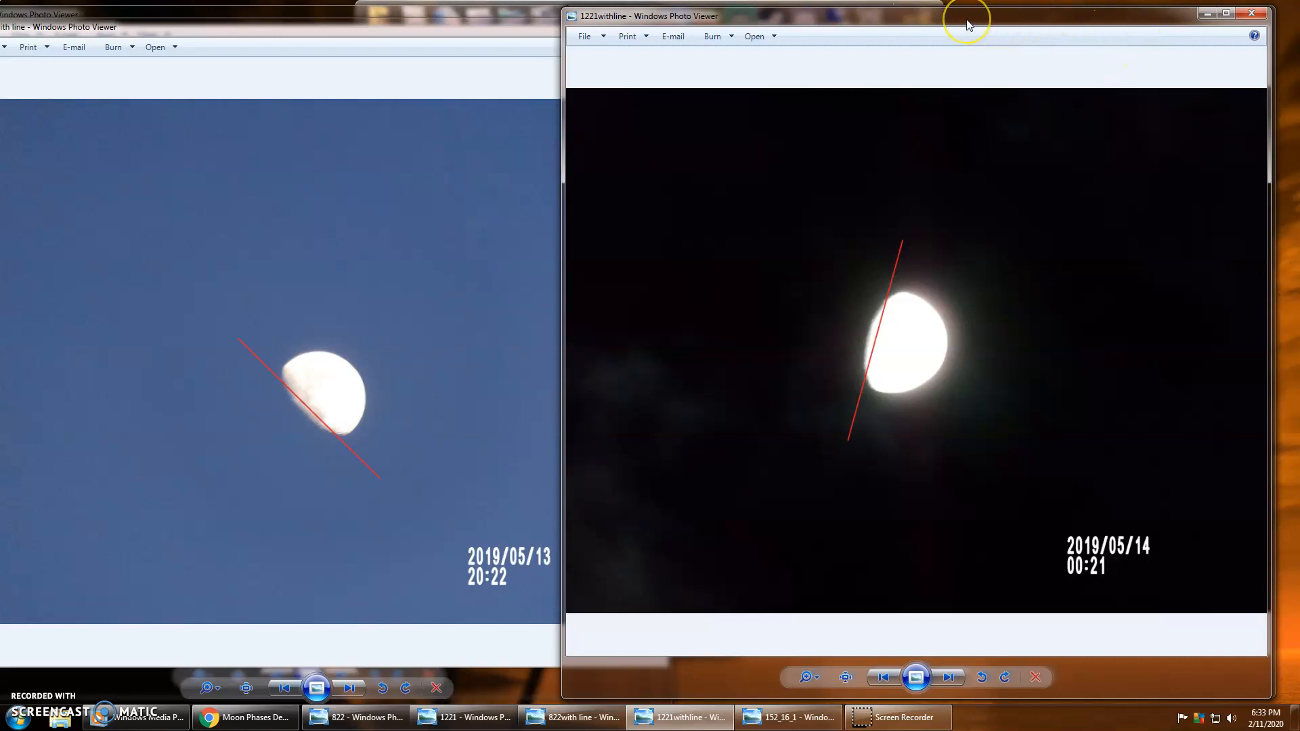
pyautogui.moveTo(535, 556)
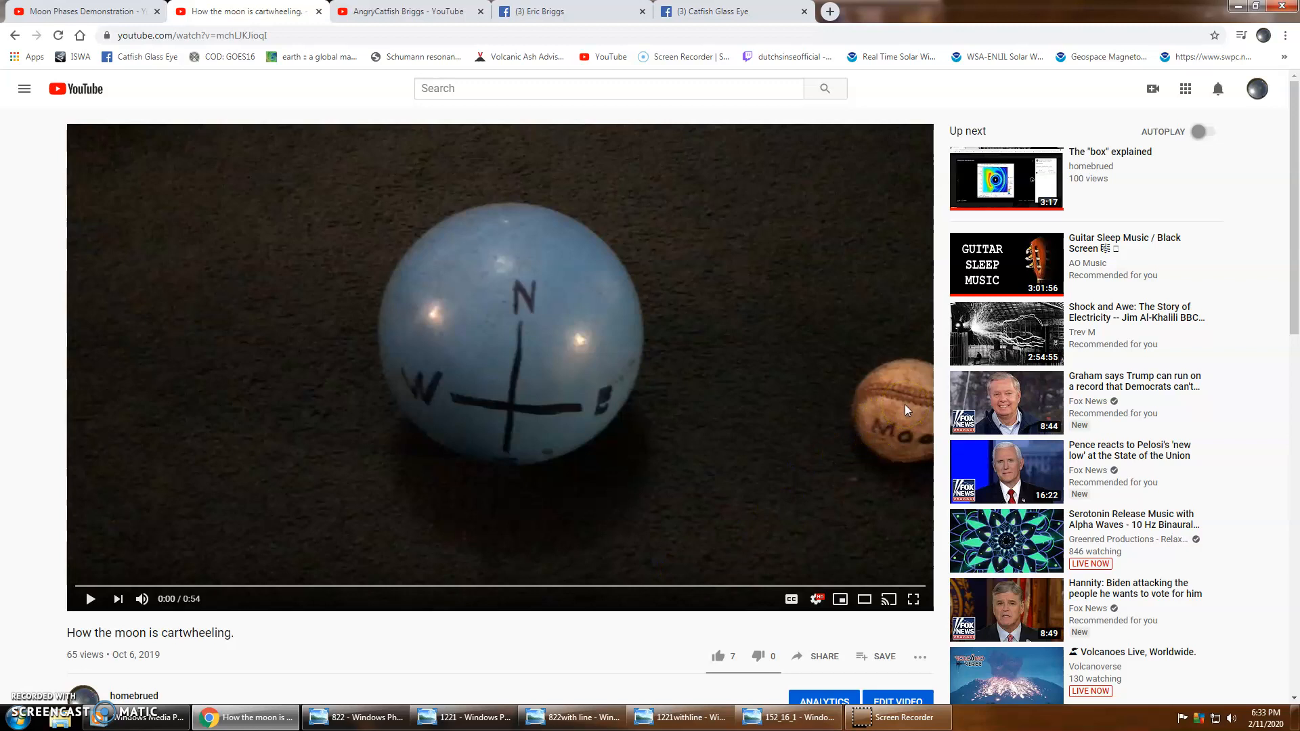
# Step: Play 'How the moon is cartwheeling.' until the player reads 0:54 / 0:54
pyautogui.click(89, 598)
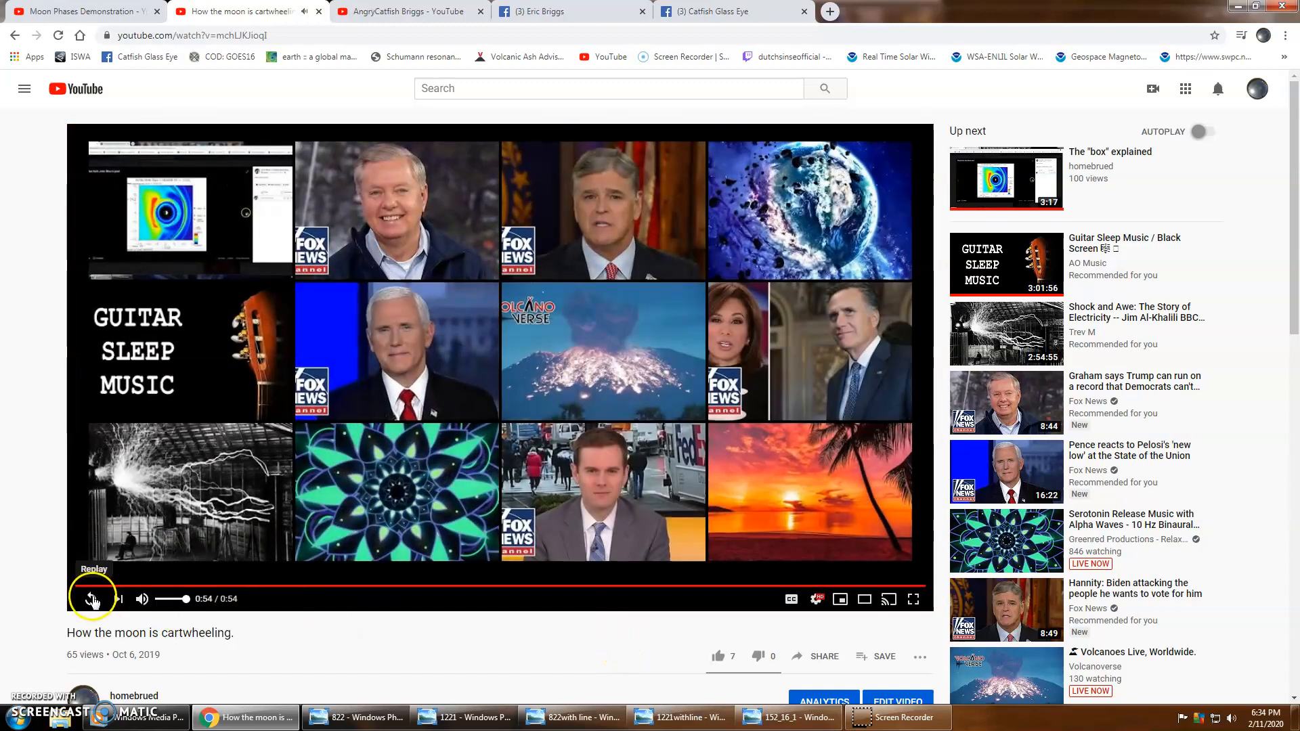
pyautogui.moveTo(408, 10)
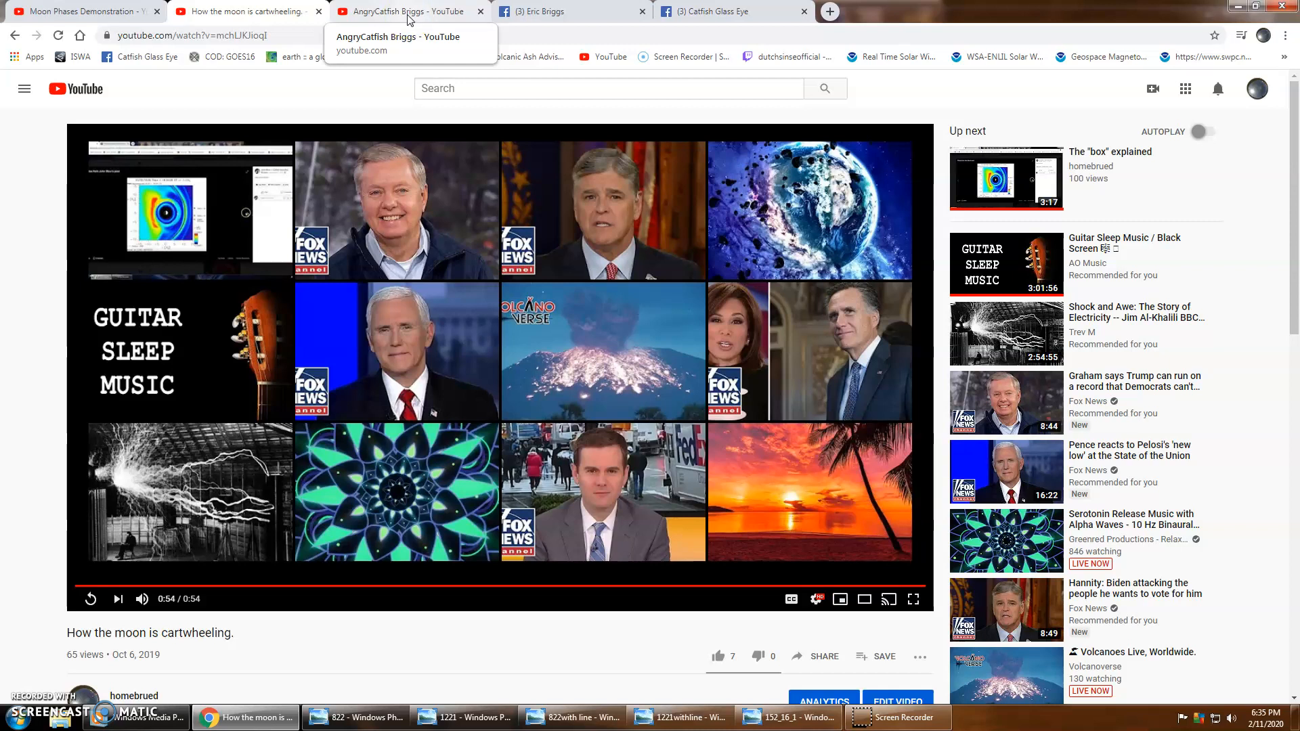
pyautogui.click(139, 718)
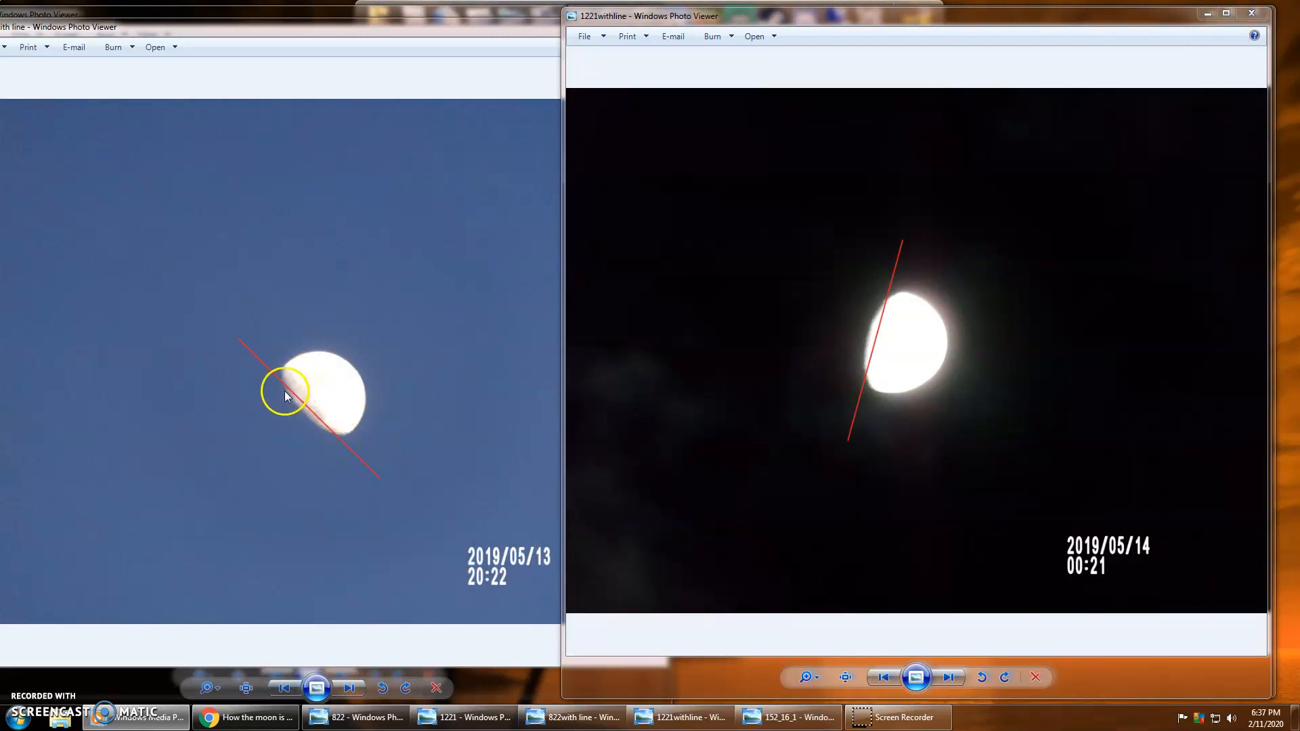
# Step: Focus the left May 13 moon photo beside the May 14 photo, both with red terminator lines
pyautogui.click(785, 718)
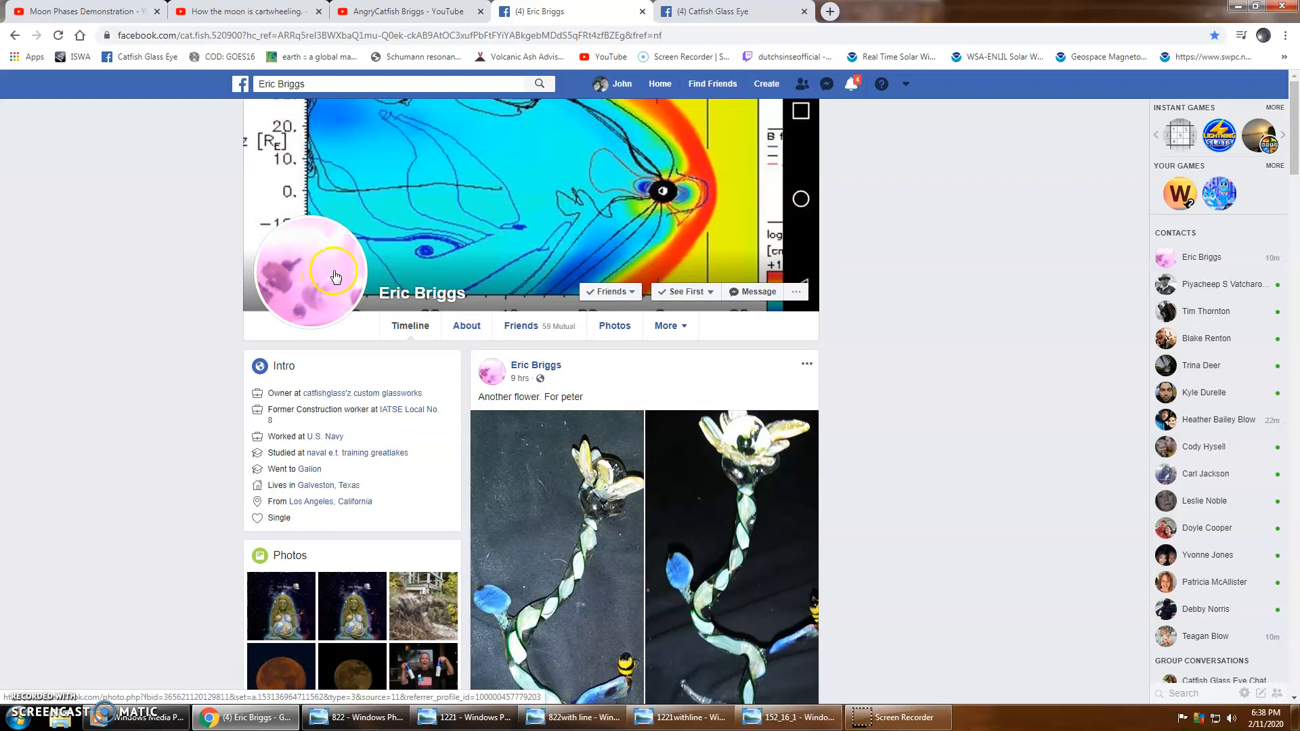
pyautogui.scroll(-3)
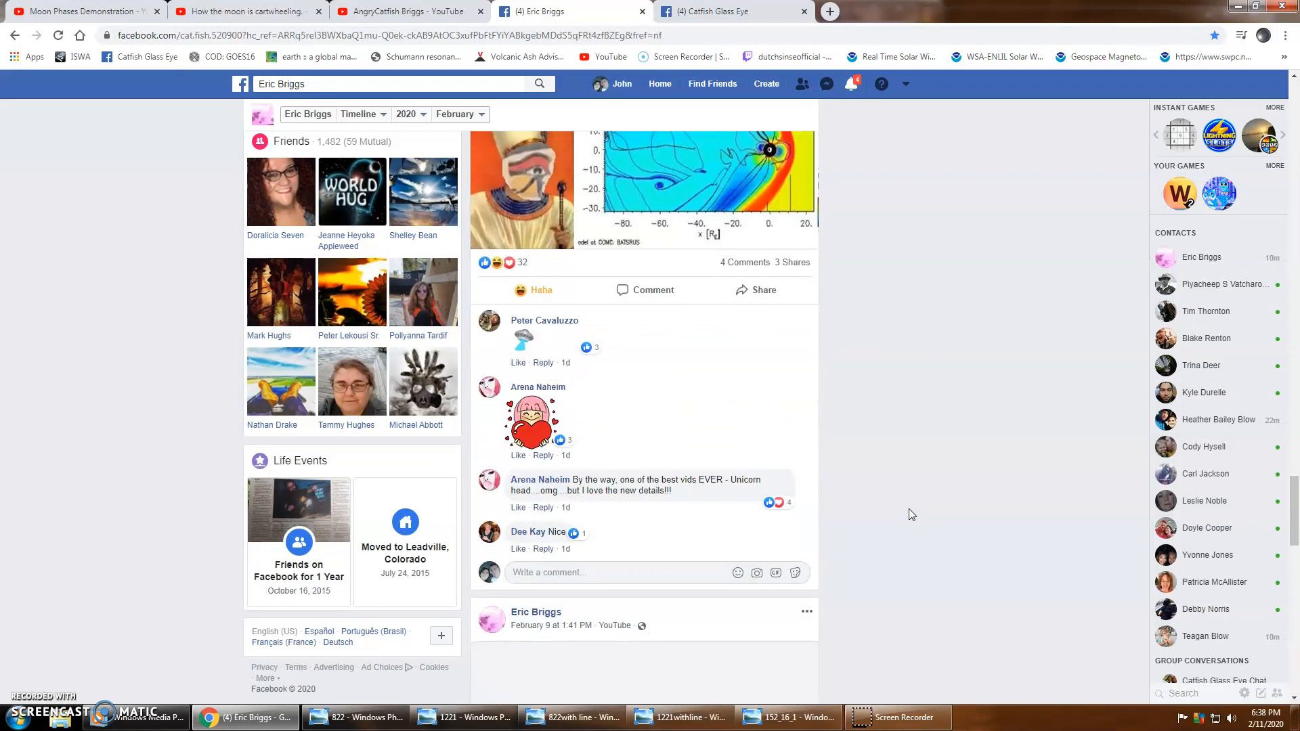
pyautogui.click(722, 11)
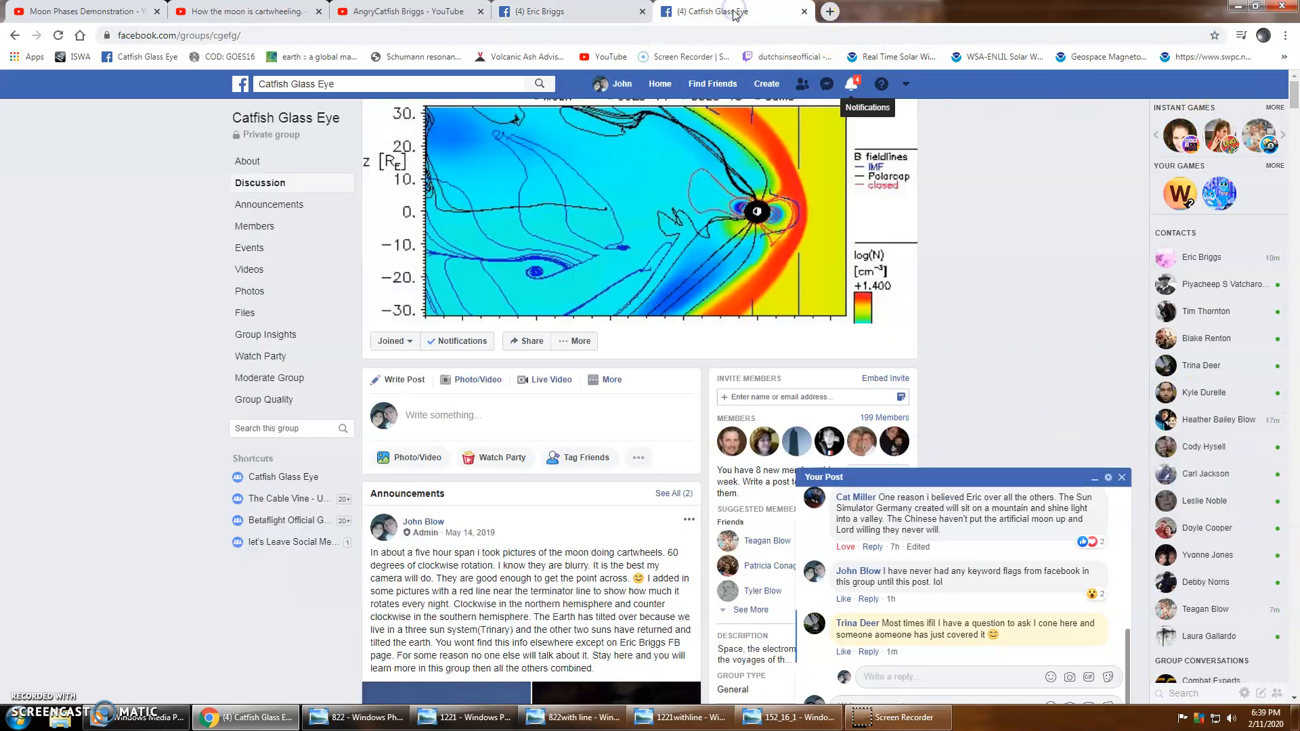
# Step: Show the Catfish Glass Eye group Discussion page, then switch to the AngryCatfish Briggs YouTube tab
pyautogui.click(406, 11)
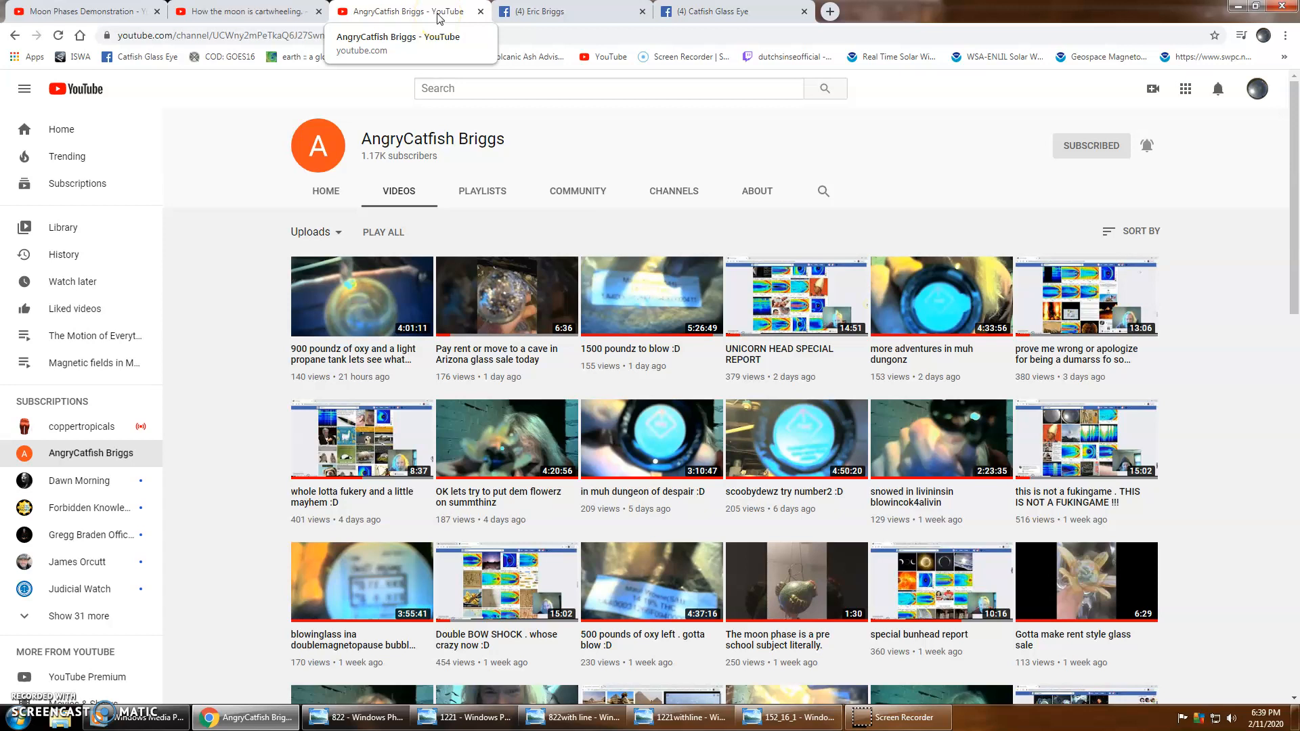
# Step: Return from the AngryCatfish Briggs Videos page to Eric Briggs' Facebook profile
pyautogui.click(539, 10)
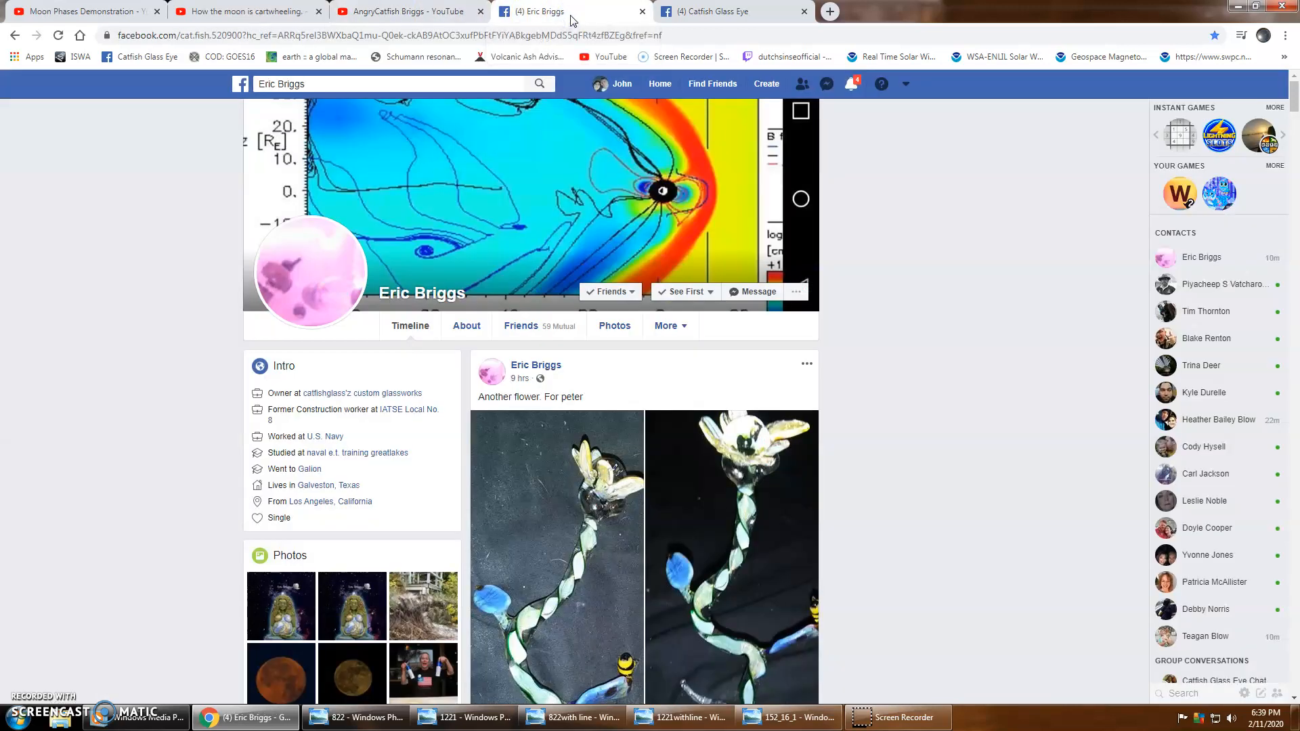